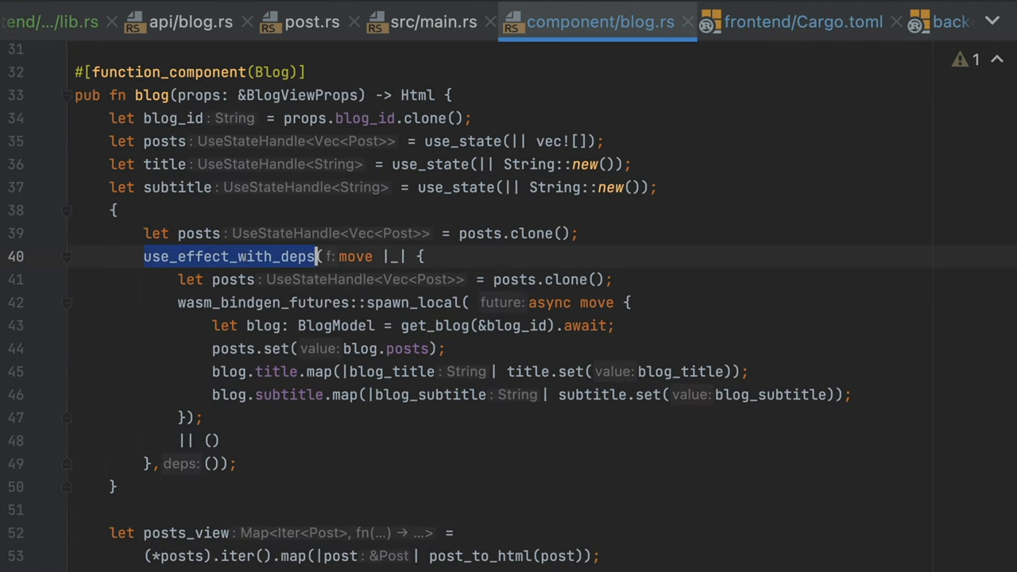
Review the ServerApp component in frontend lib.rs, then open frontend/src/main.rs
click(284, 21)
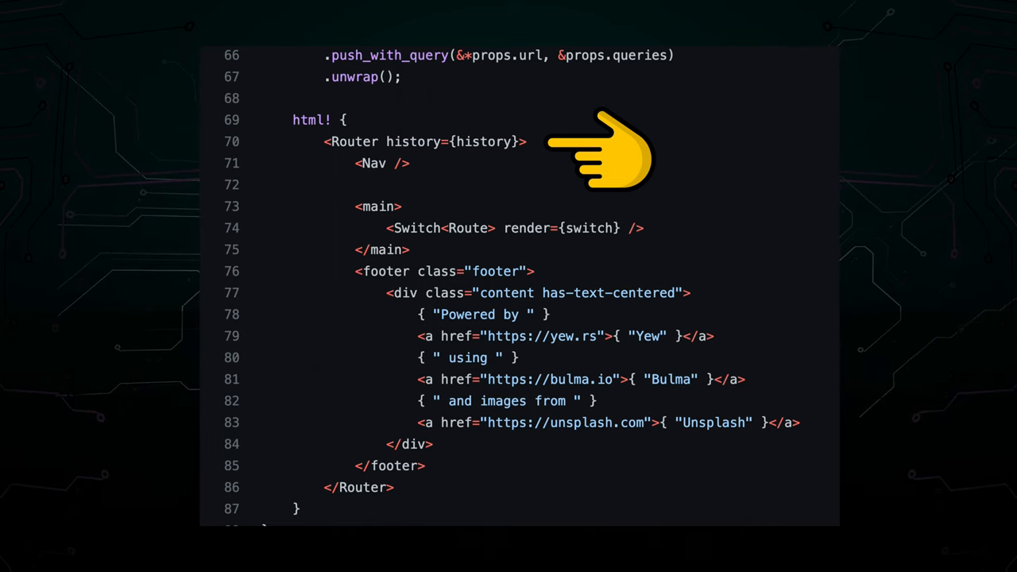
click(286, 21)
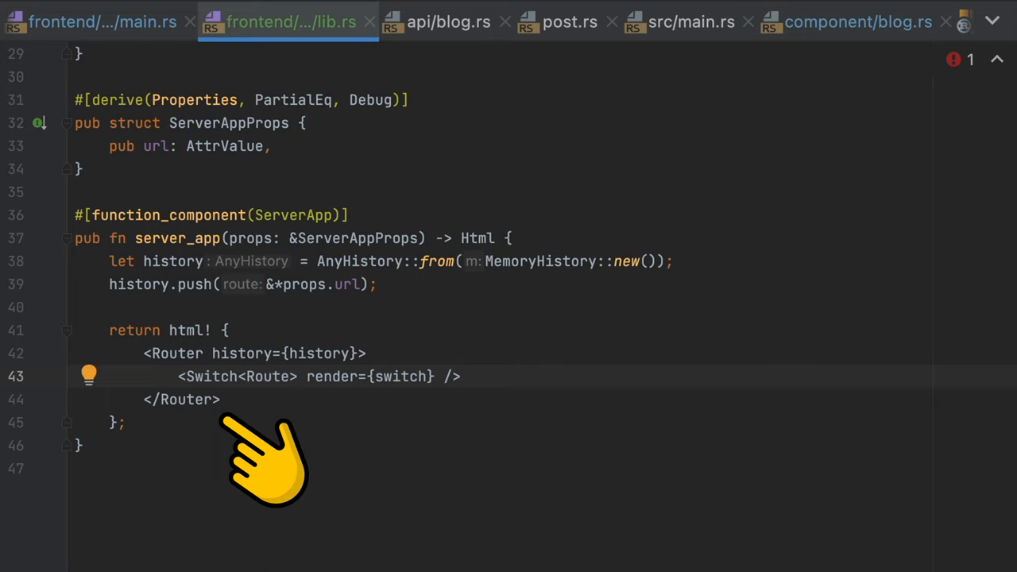
mouse_move(414, 238)
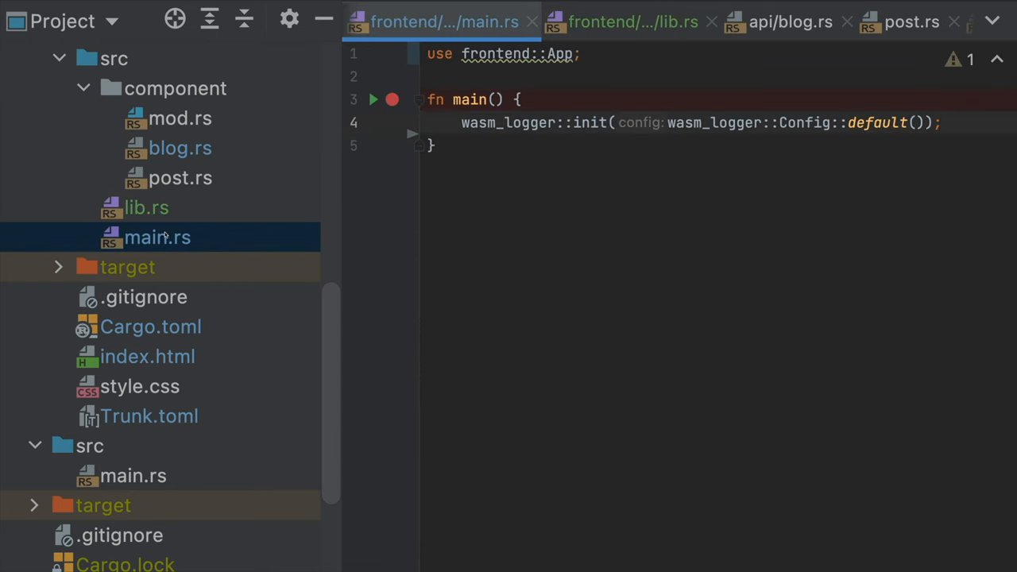
Add yew::Renderer::<App>::new().hydrate() after the logger initialisation in main
key(enter)
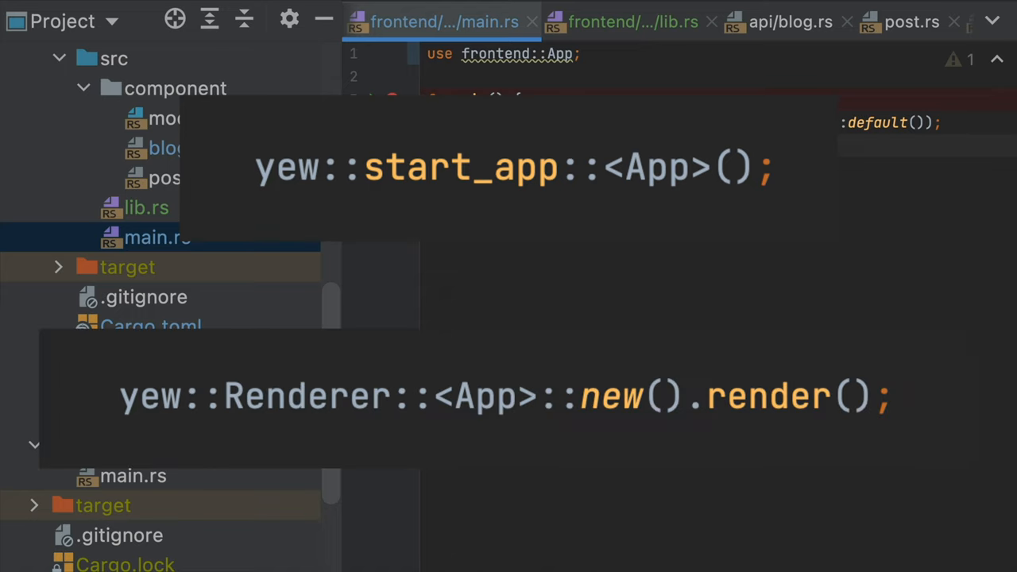
text(yew)
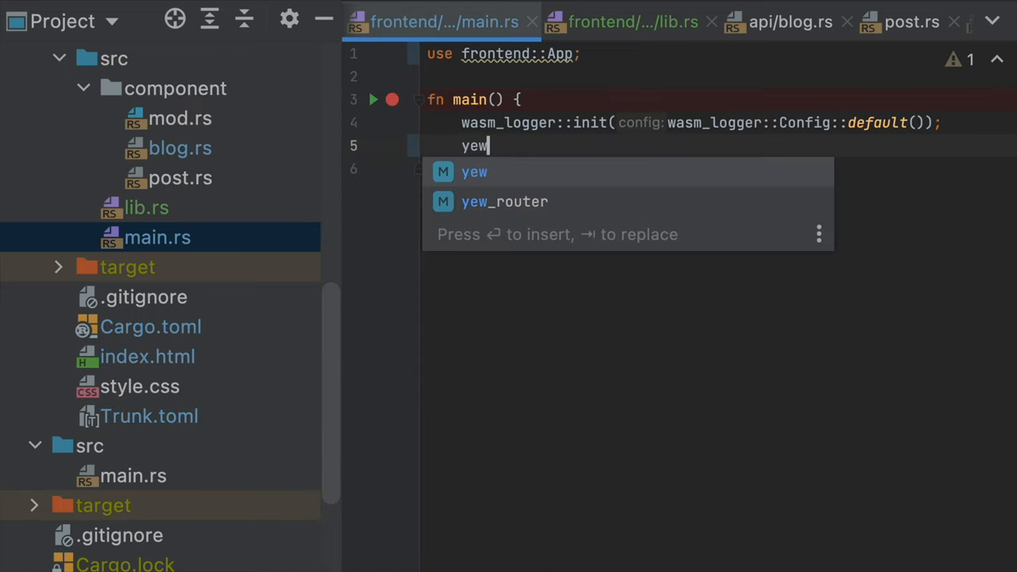
text(::Renderer::<Ap>)
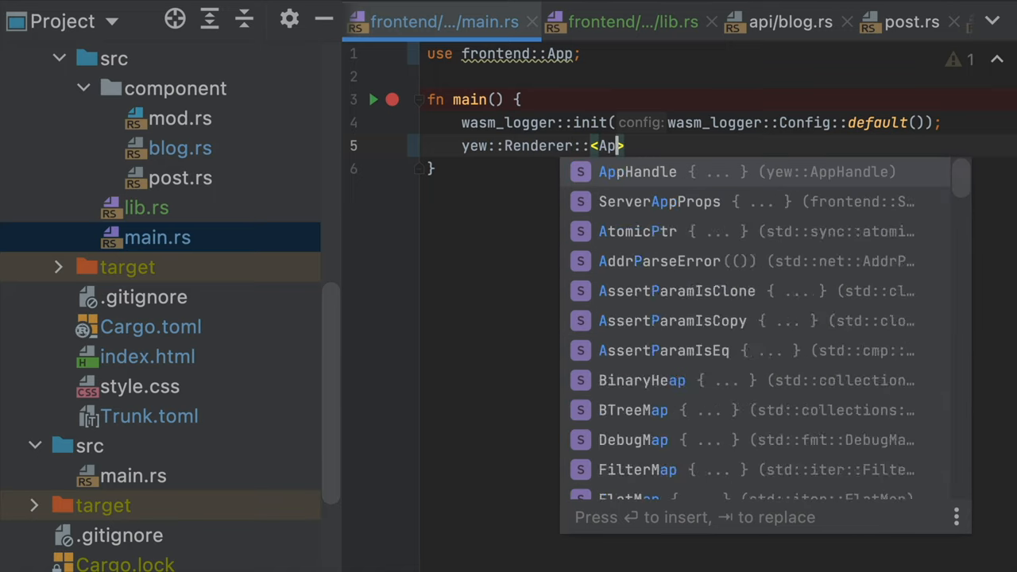
text(p>::new().)
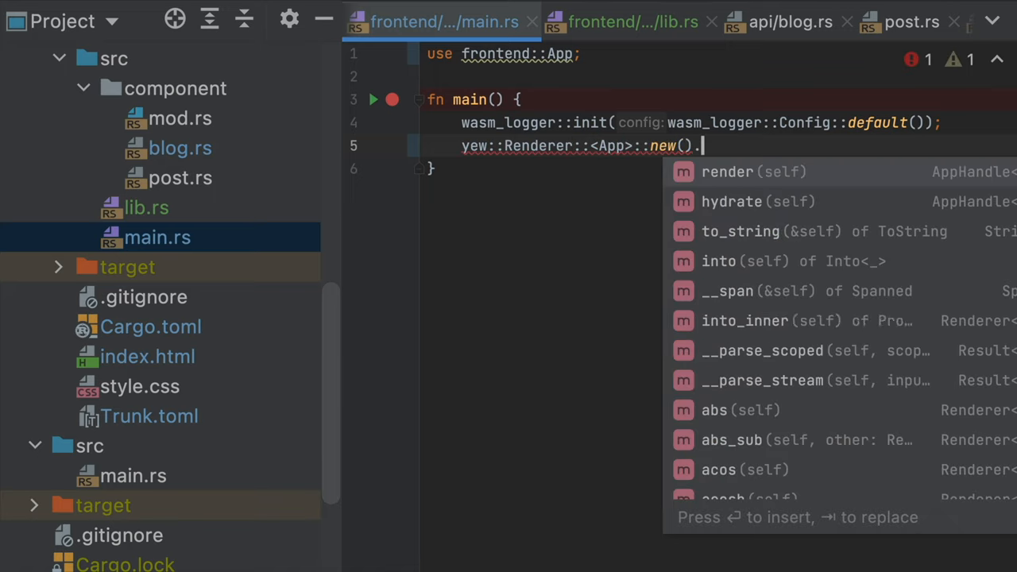
click(732, 201)
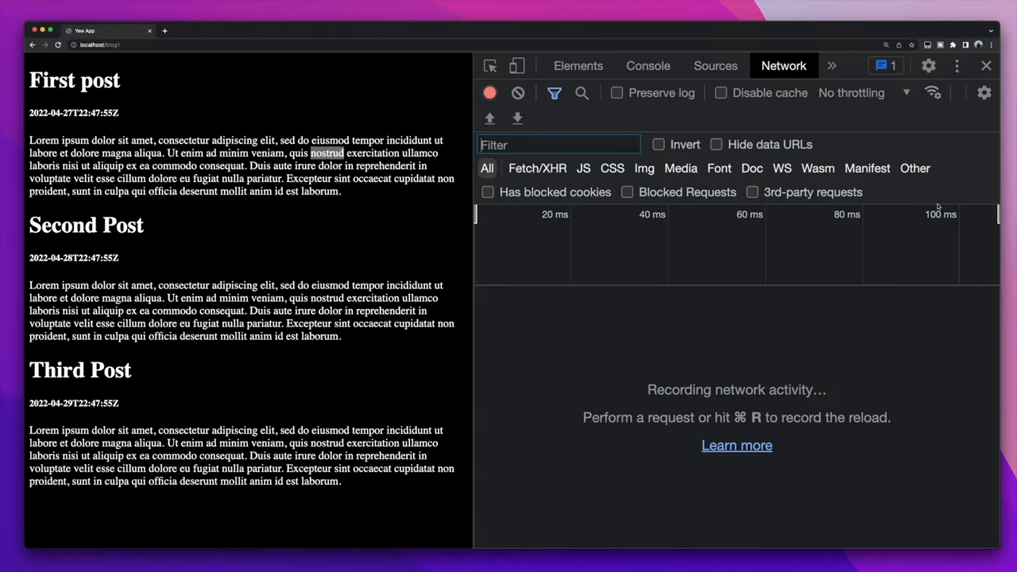
Reload the blog1 page to record requests and view the stylesheet's response
key(cmd+r)
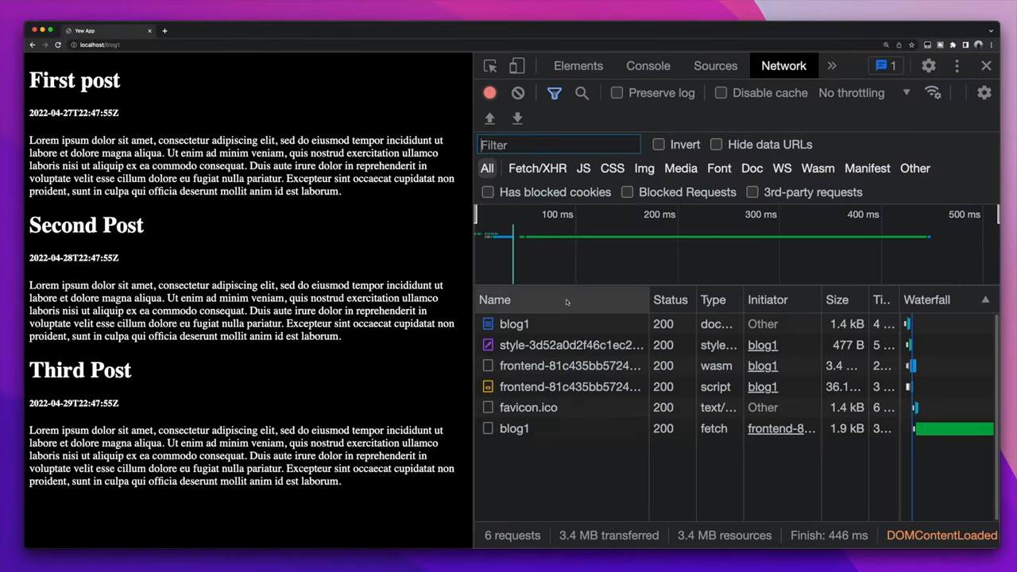
click(515, 323)
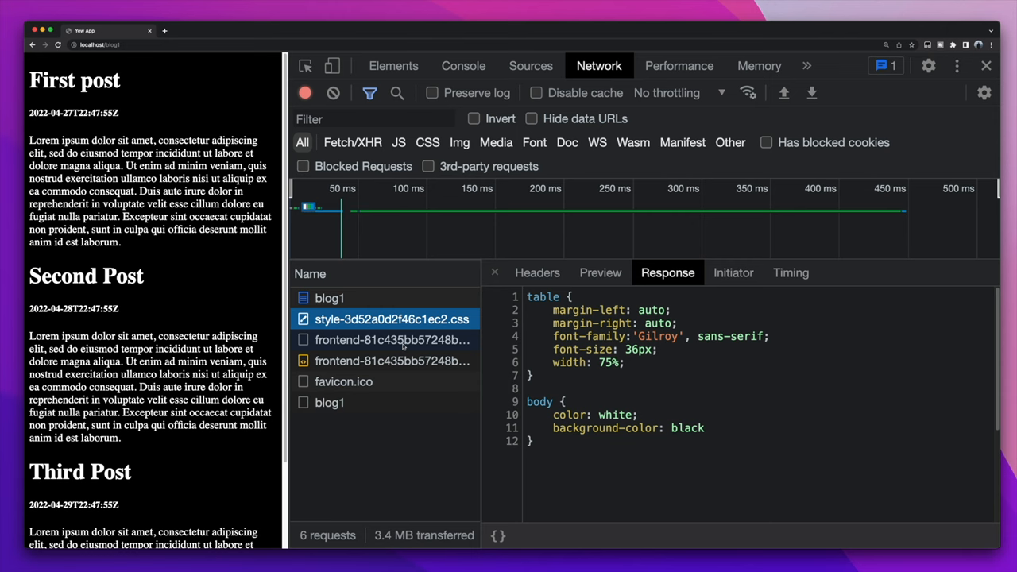
View the wasm and JS responses, then expand the blog1 JSON's posts to item 0
click(392, 340)
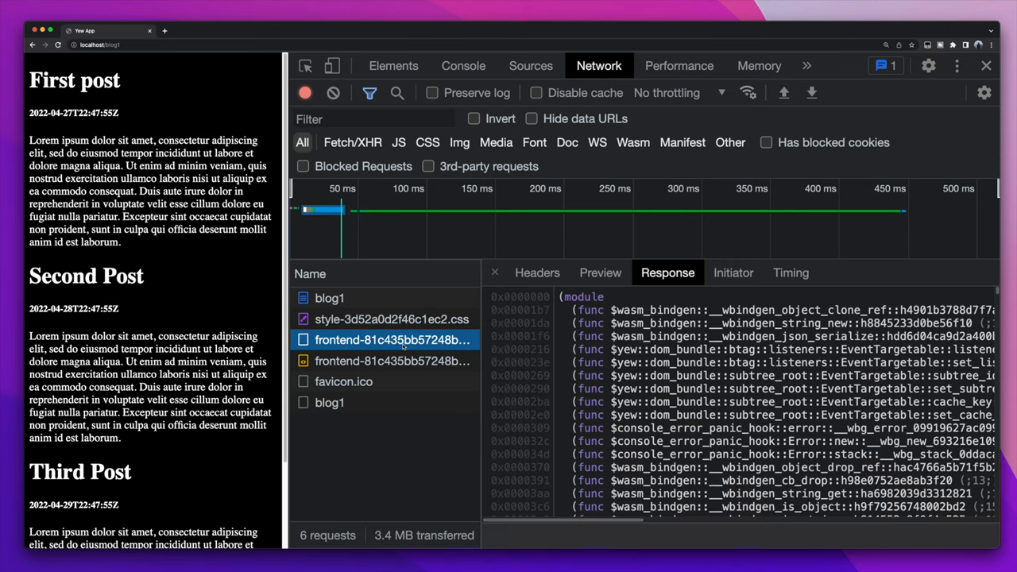
click(391, 360)
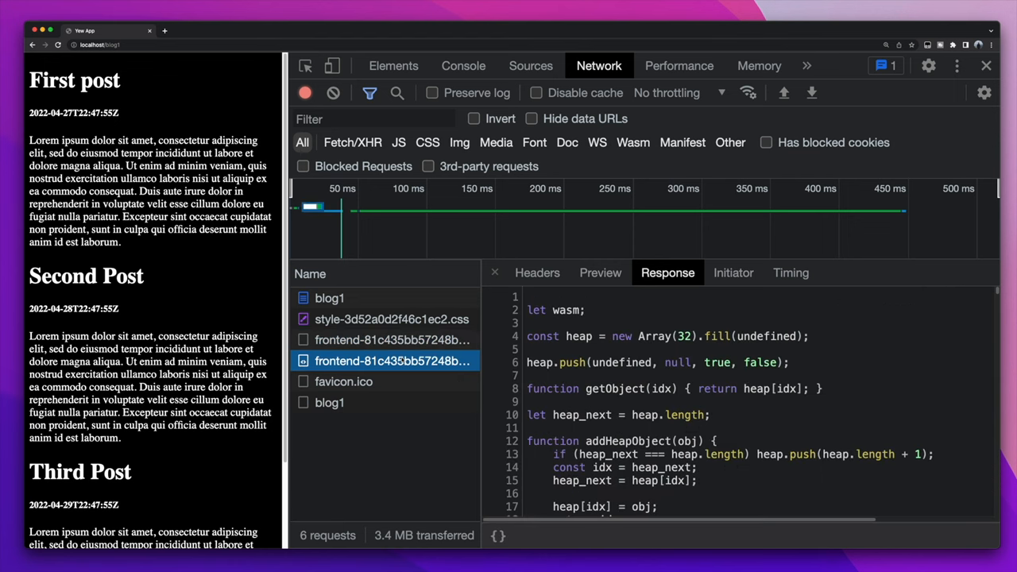
click(600, 272)
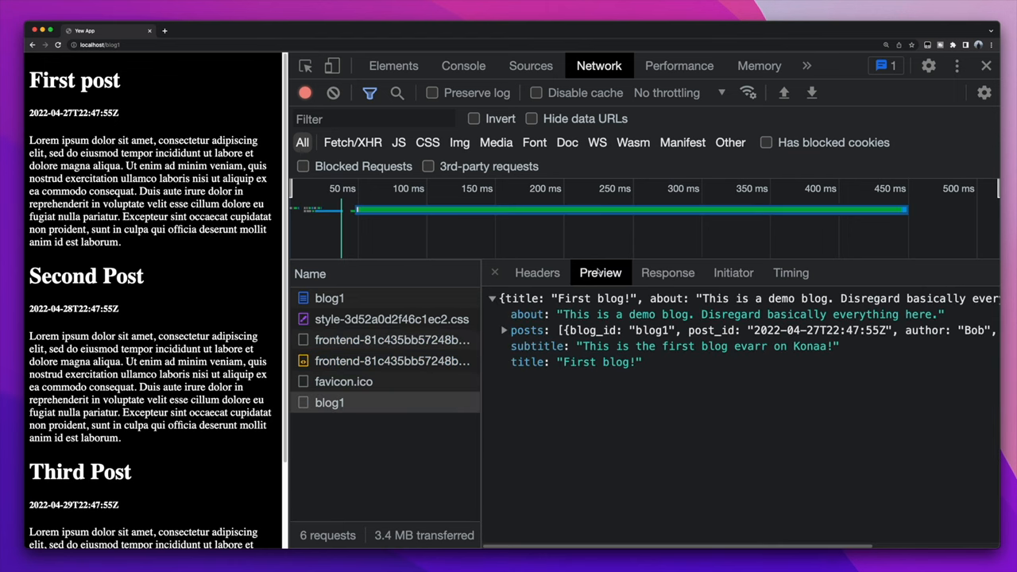
click(504, 329)
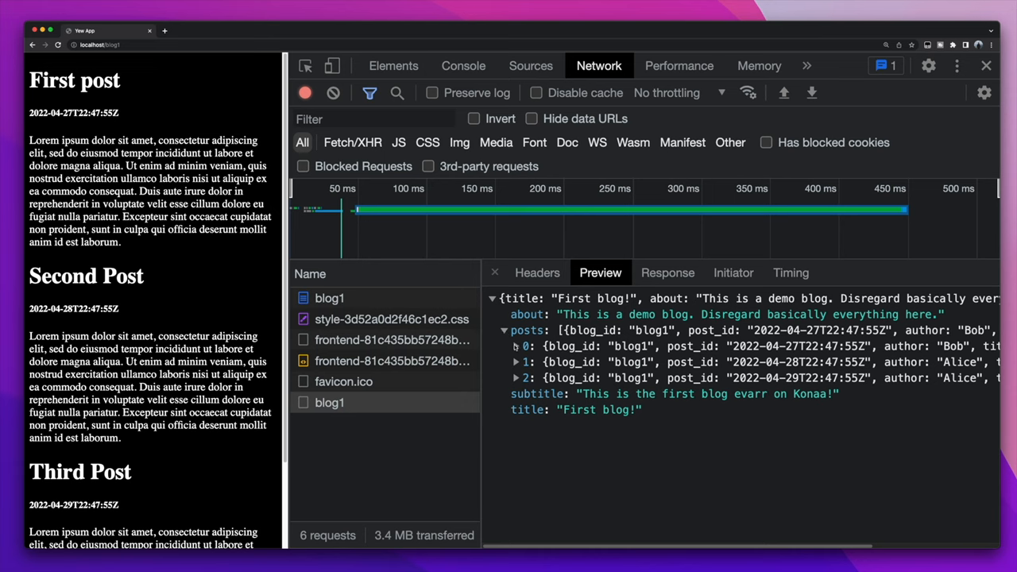
click(516, 345)
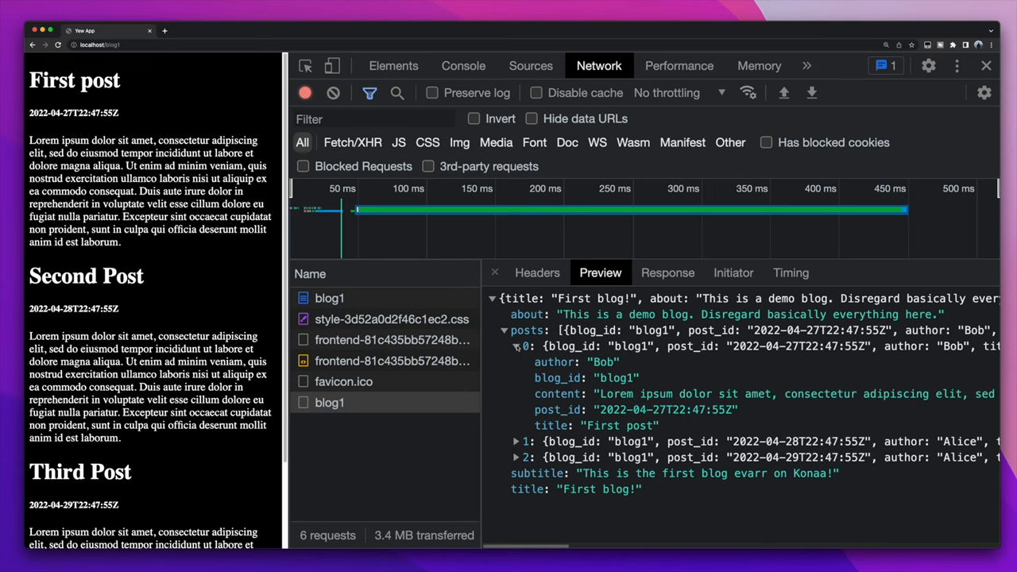